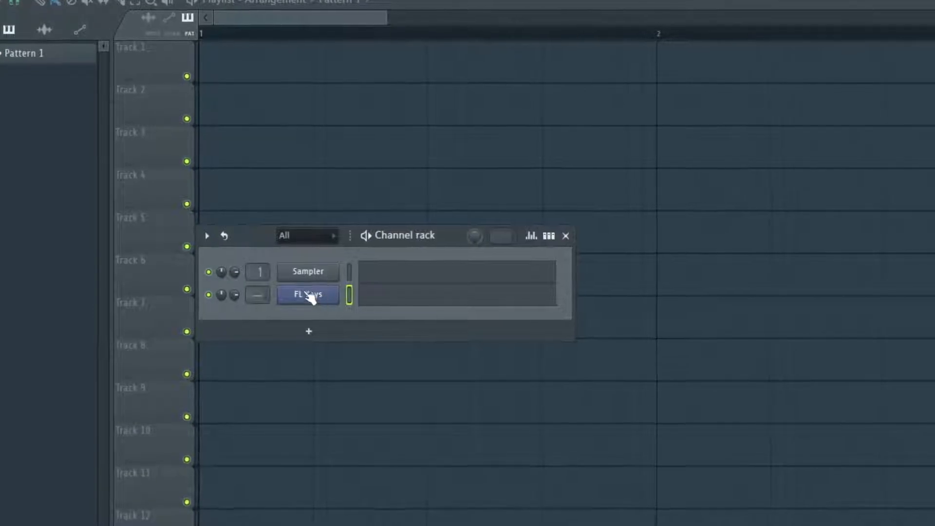
Load the FL Keys piano instrument from the instrument list into the channel rack.
{"action": "left_click", "coordinate": [308, 295]}
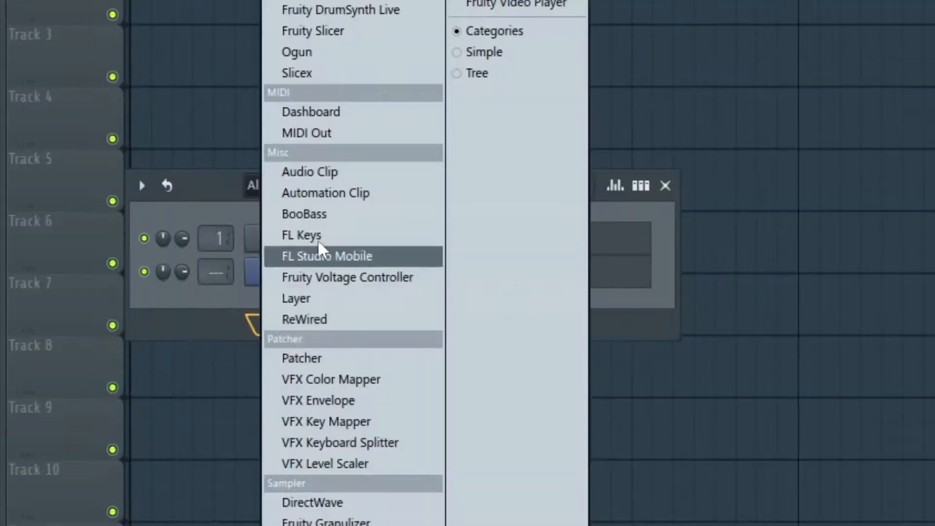
{"action": "left_click", "coordinate": [300, 234]}
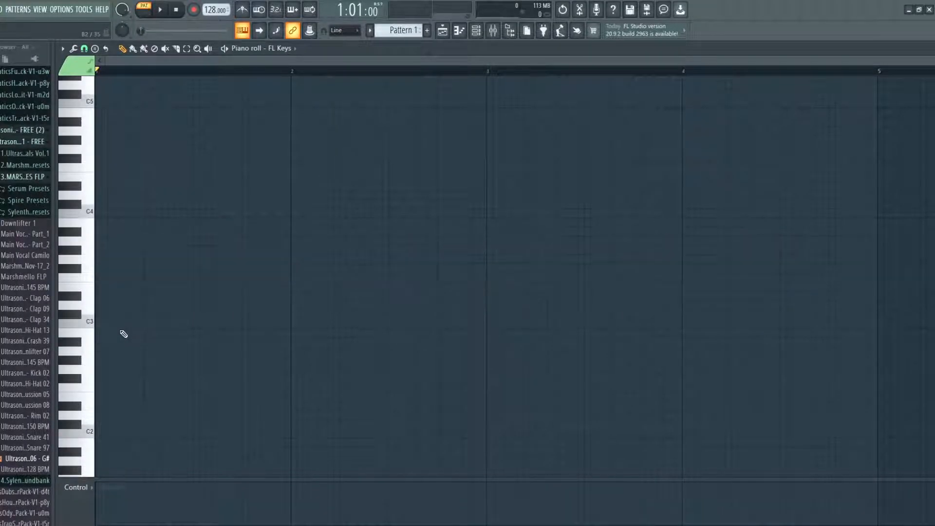
Draw one-bar root notes A#2, C3, D#3 and G#2 across bars one to four.
{"action": "left_click", "coordinate": [110, 332]}
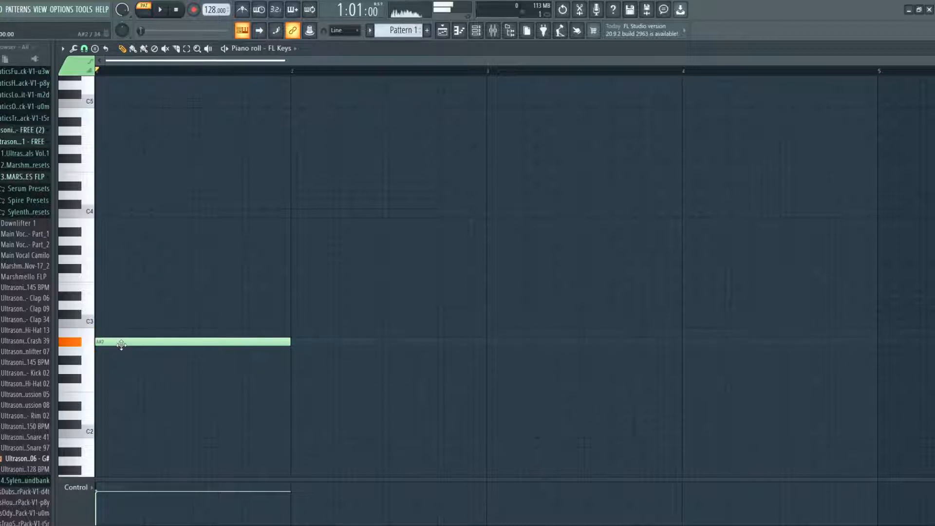
{"action": "mouse_move", "coordinate": [303, 330]}
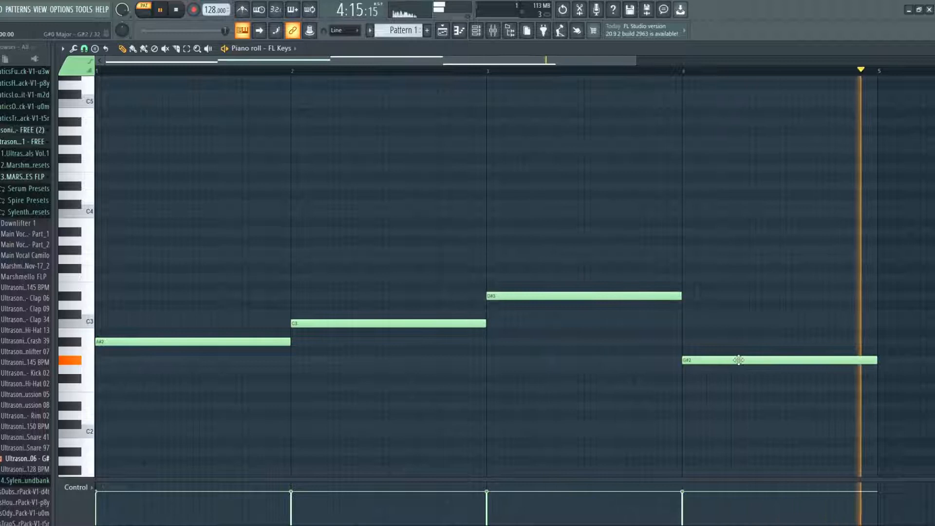
{"action": "left_click", "coordinate": [291, 69]}
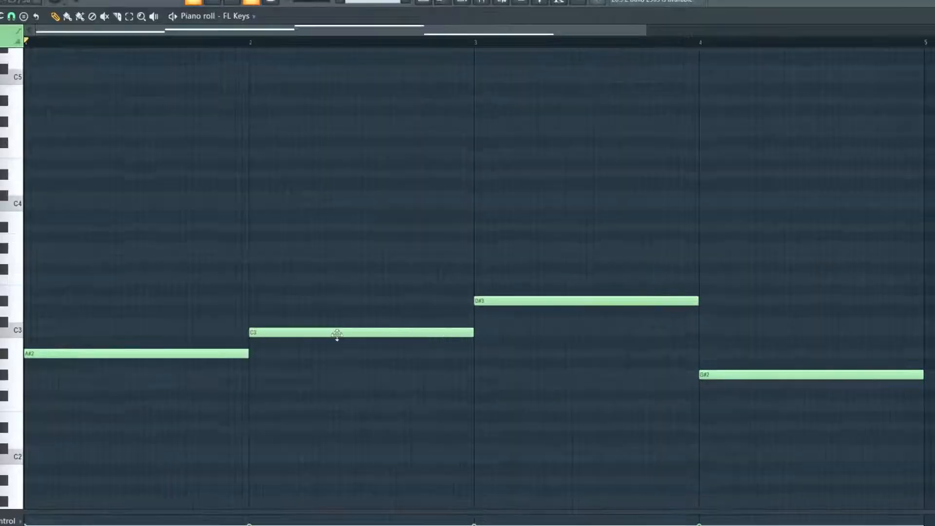
{"action": "mouse_move", "coordinate": [102, 300]}
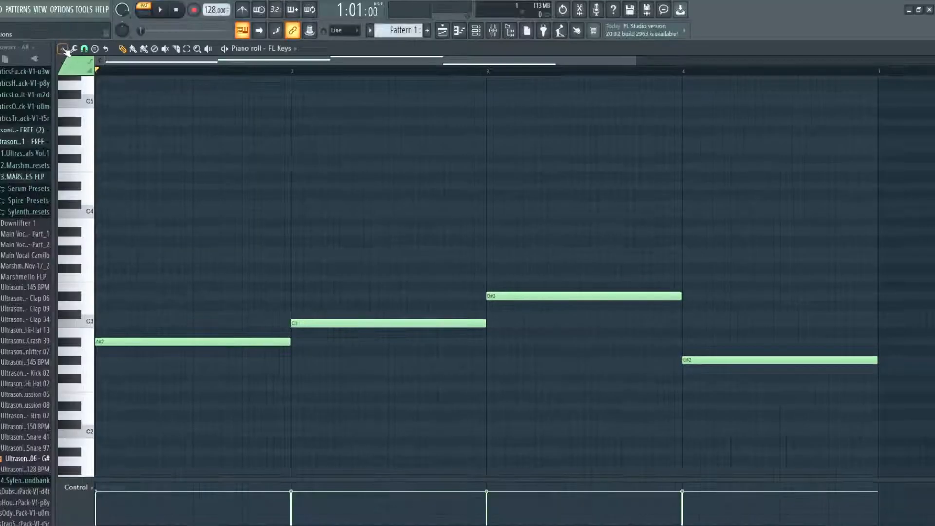
Set the piano roll's Helpers scale highlighting to Automatic.
{"action": "left_click", "coordinate": [64, 48]}
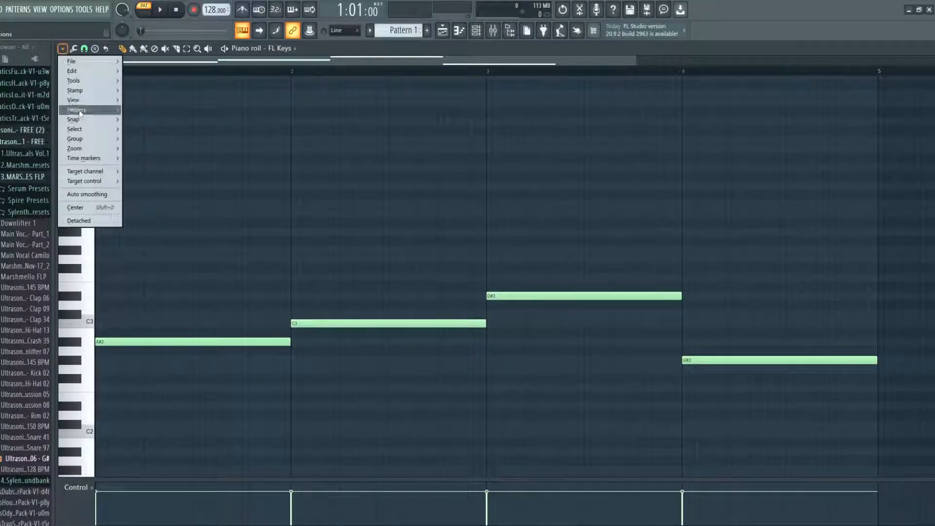
{"action": "left_click", "coordinate": [76, 109]}
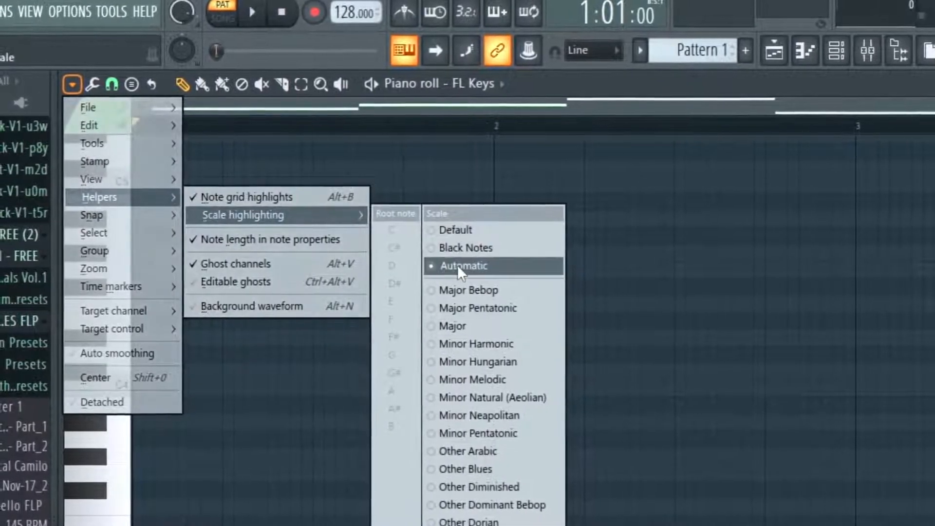
{"action": "left_click", "coordinate": [463, 266]}
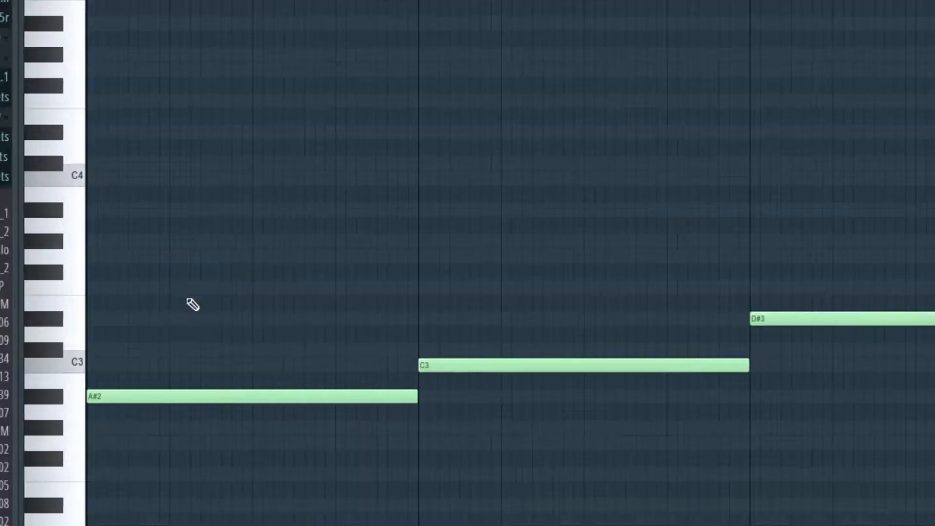
{"action": "mouse_move", "coordinate": [298, 194]}
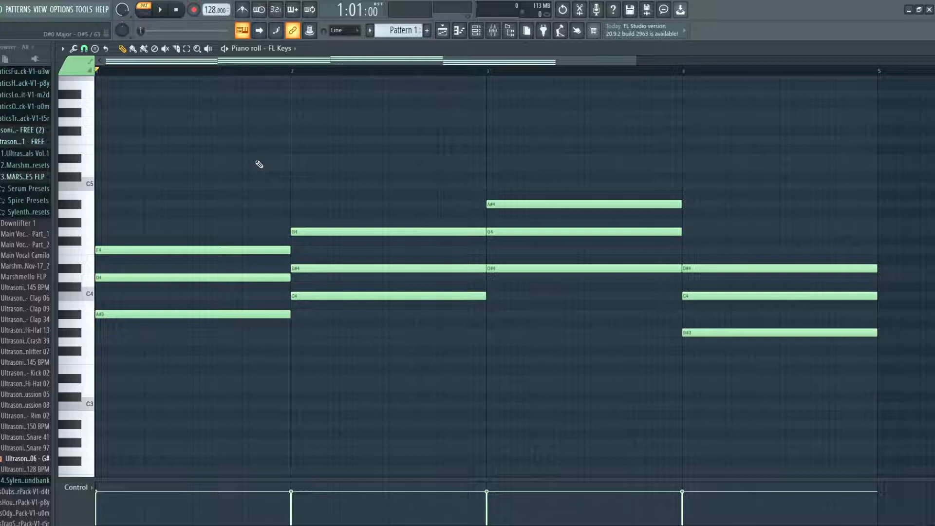
{"action": "mouse_move", "coordinate": [191, 176]}
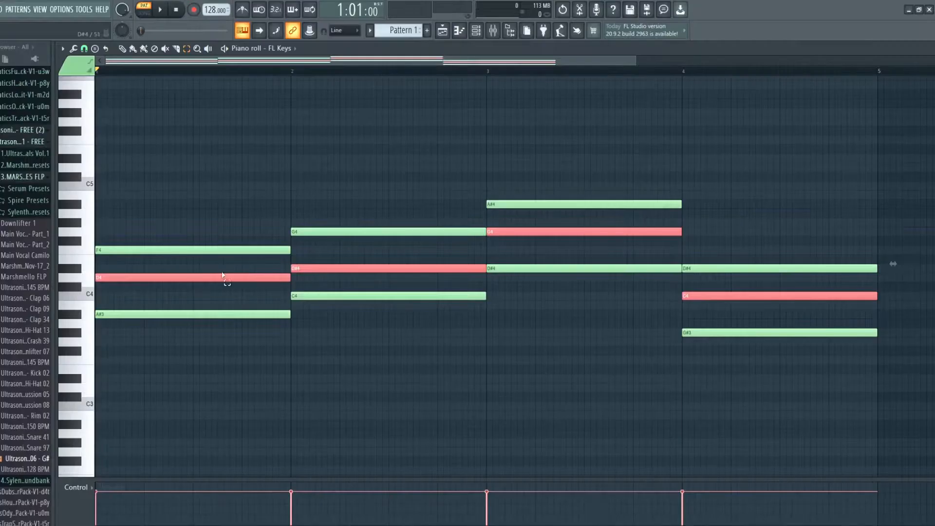
{"action": "mouse_move", "coordinate": [322, 242]}
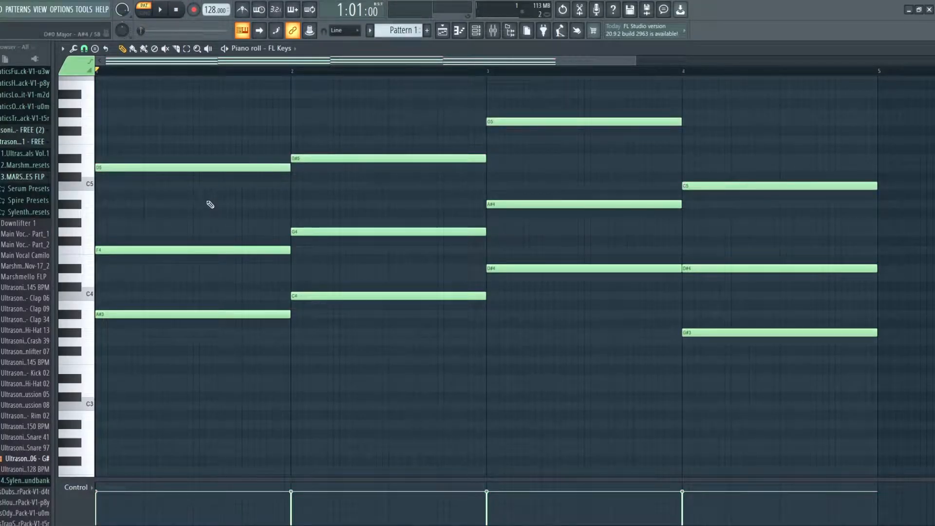
{"action": "mouse_move", "coordinate": [274, 216]}
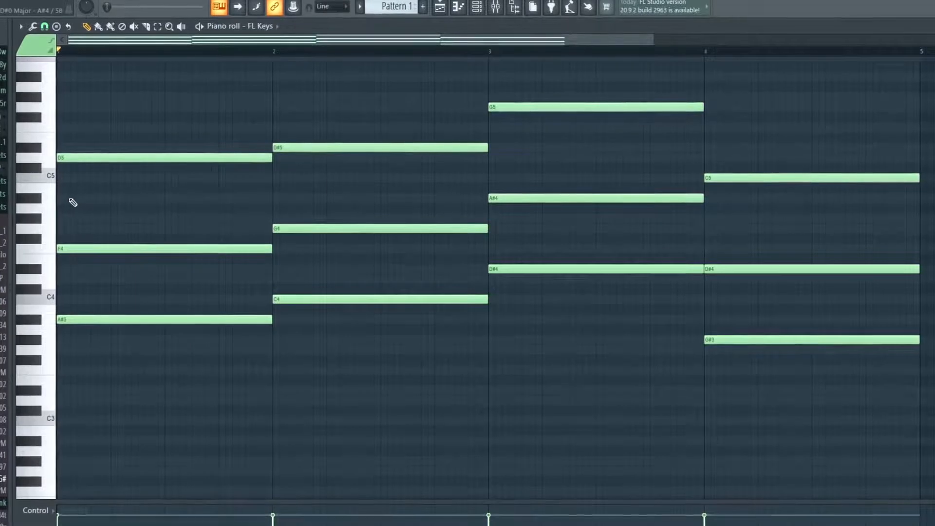
Add chord tones A#4, D#5, D5 and G#4, then select all notes.
{"action": "scroll", "scroll_direction": "down", "scroll_amount": 3}
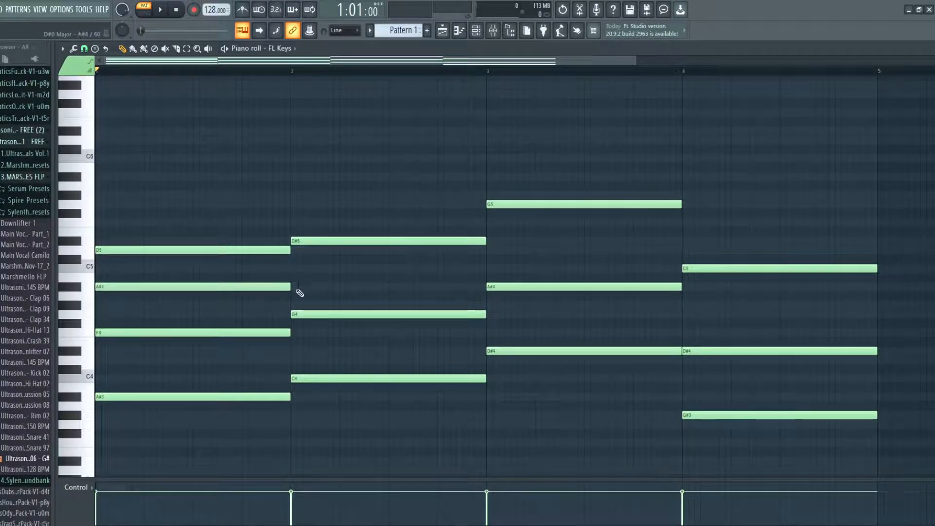
{"action": "mouse_move", "coordinate": [280, 176]}
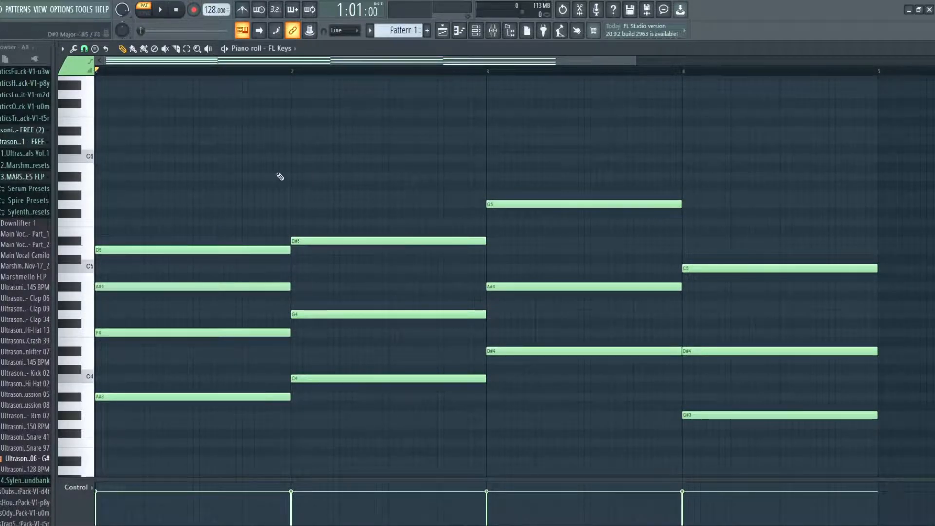
{"action": "mouse_move", "coordinate": [119, 290]}
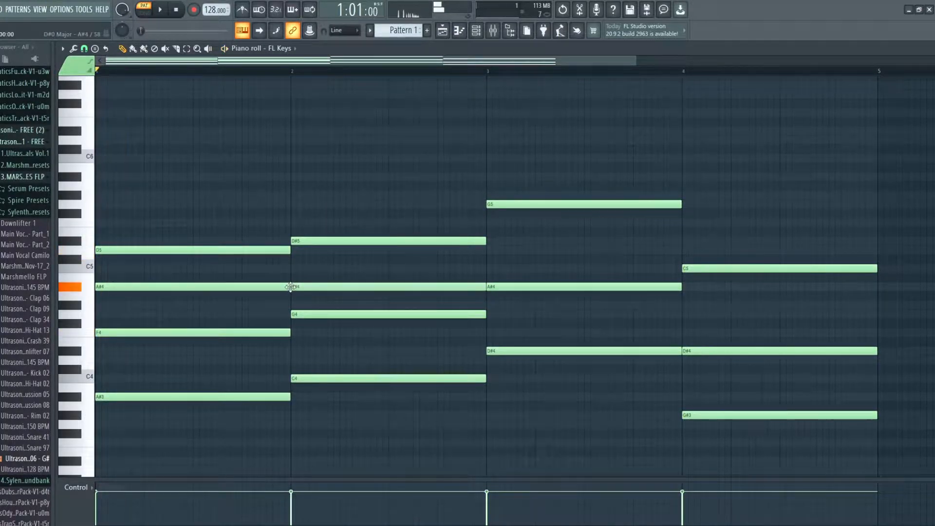
{"action": "left_click", "coordinate": [158, 10]}
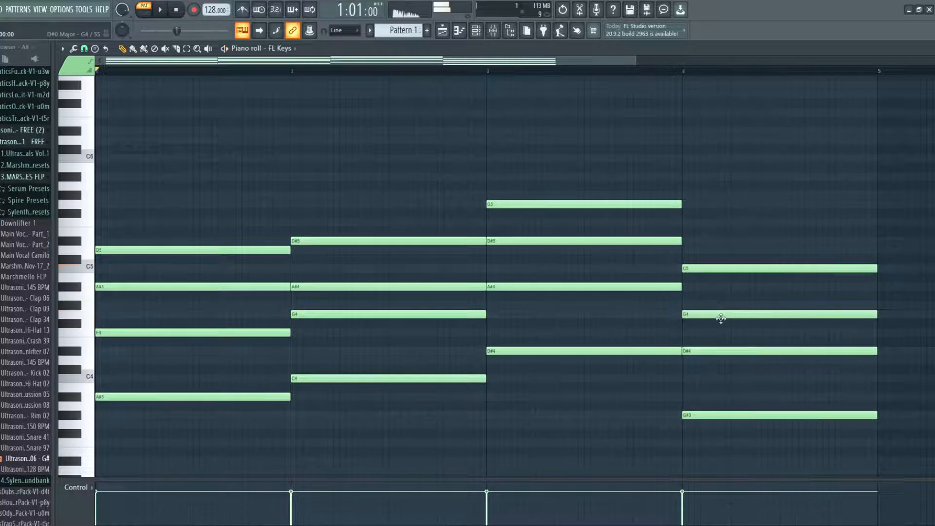
{"action": "left_click", "coordinate": [160, 10]}
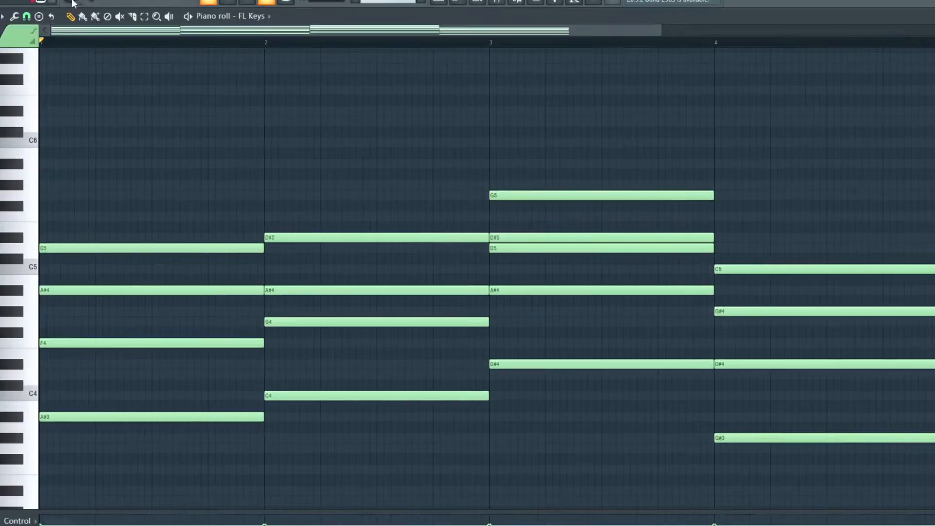
{"action": "key", "text": "ctrl+a"}
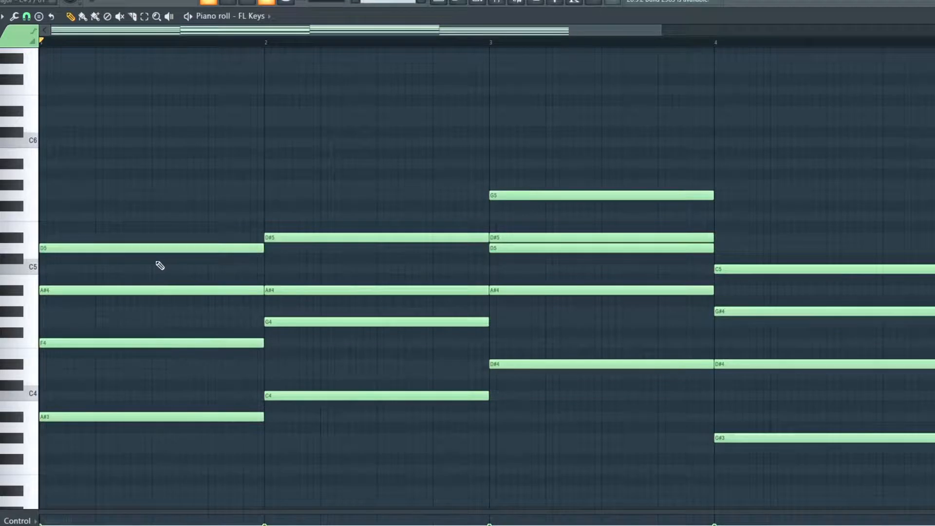
{"action": "mouse_move", "coordinate": [328, 185]}
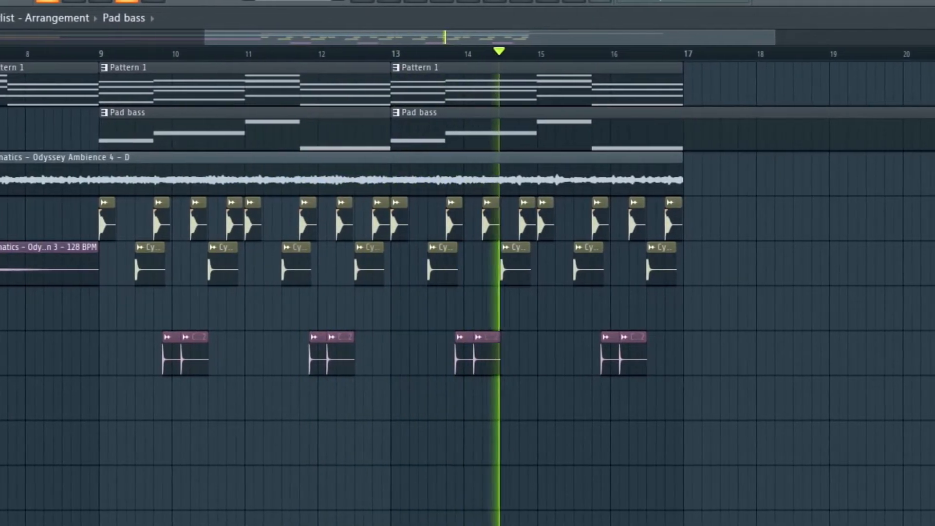
Scroll the playlist right to view the chord pattern clips through bar 17.
{"action": "scroll", "scroll_direction": "right", "scroll_amount": 3}
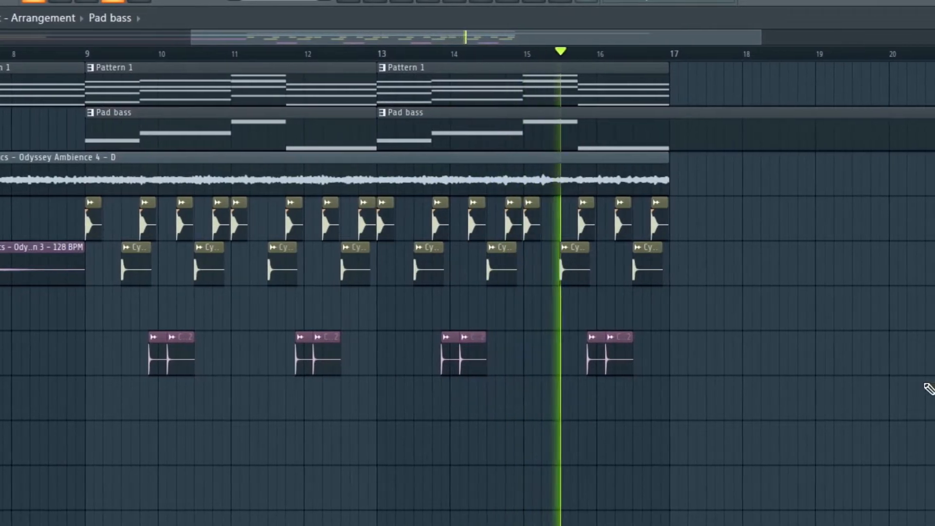